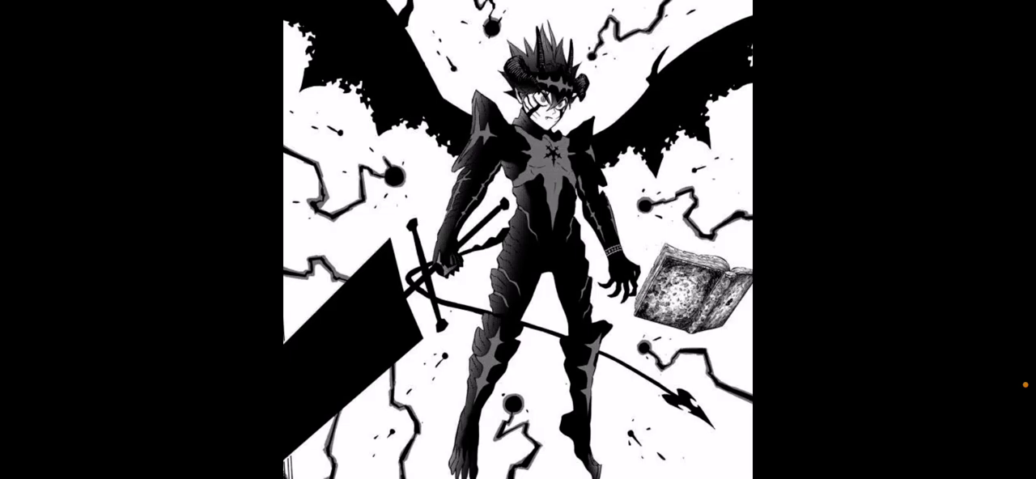
pyautogui.scroll(-3)
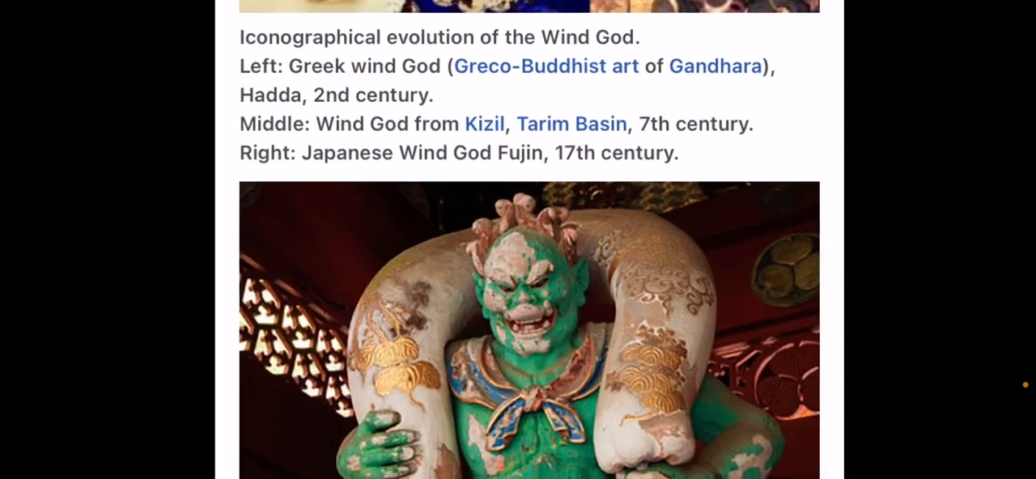
pyautogui.scroll(-3)
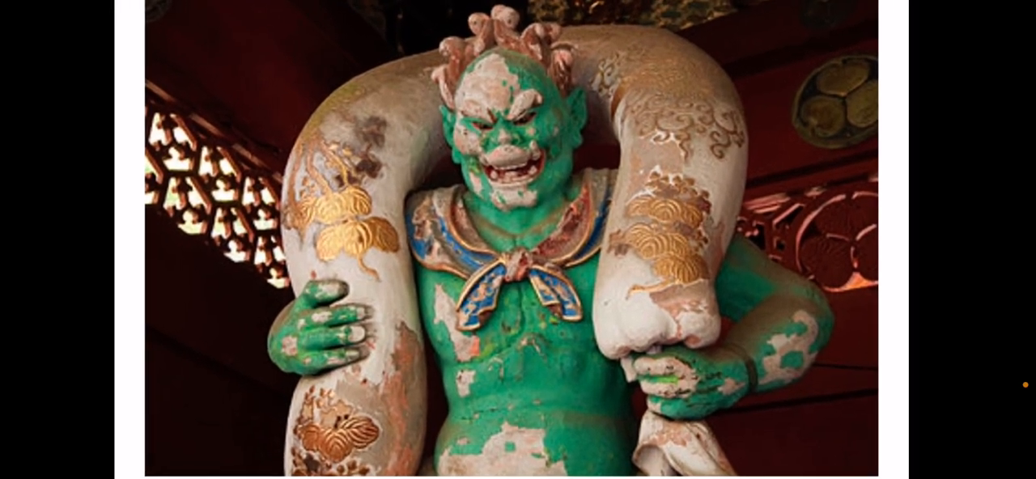
pyautogui.scroll(-3)
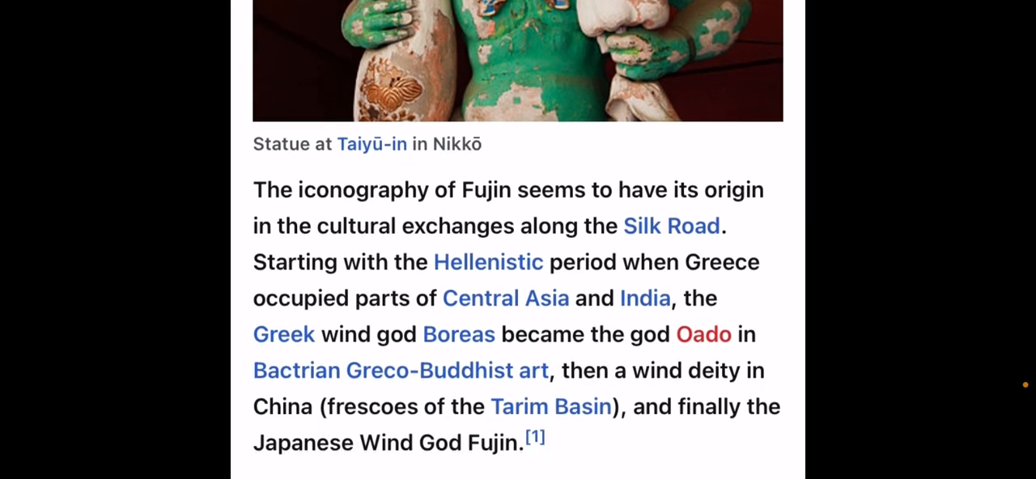
pyautogui.scroll(-3)
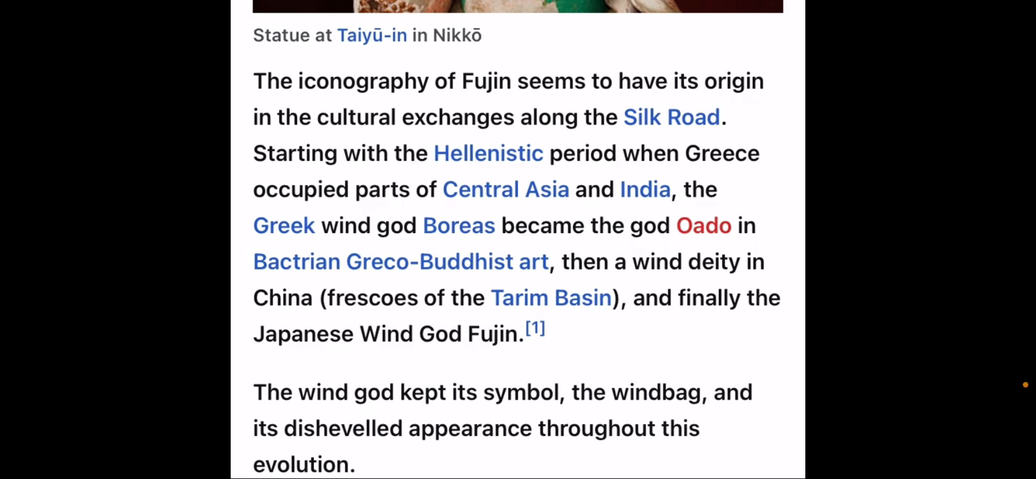
pyautogui.scroll(3)
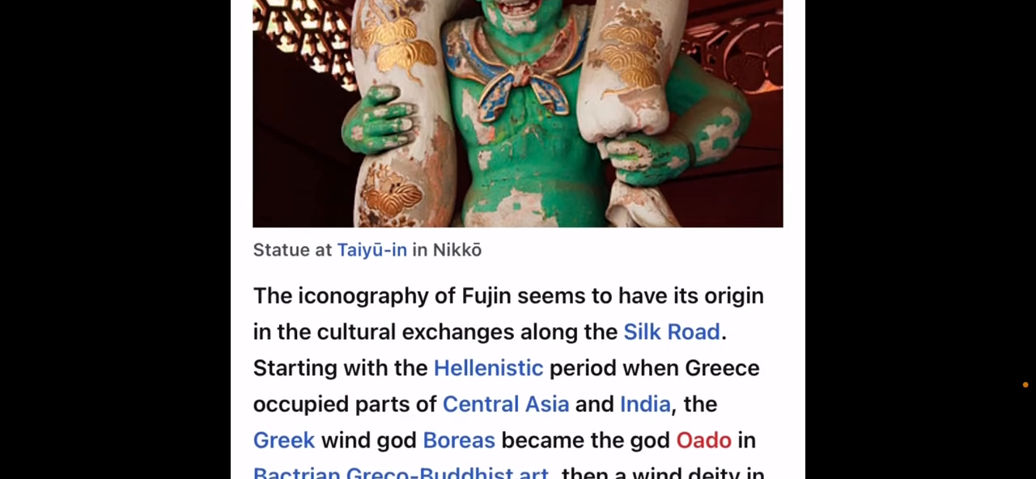
pyautogui.scroll(-3)
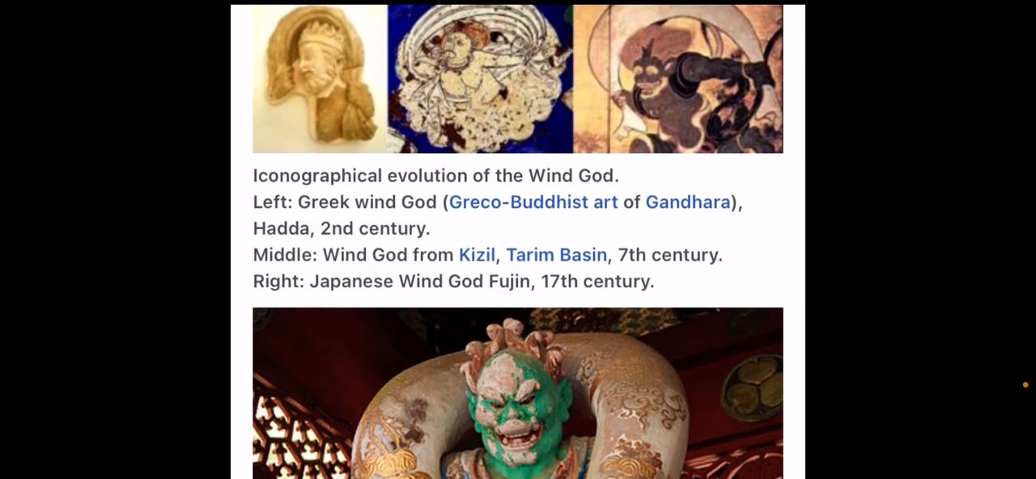
pyautogui.scroll(-3)
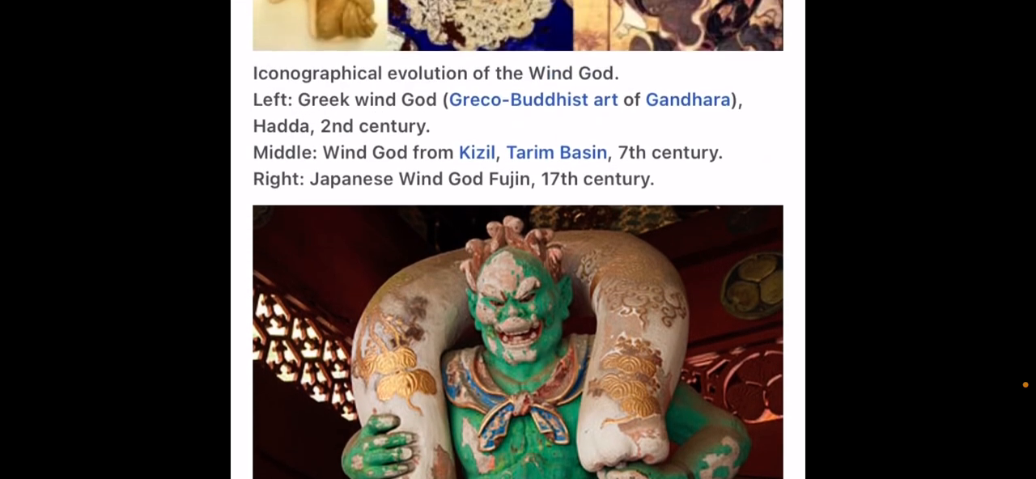
pyautogui.scroll(-3)
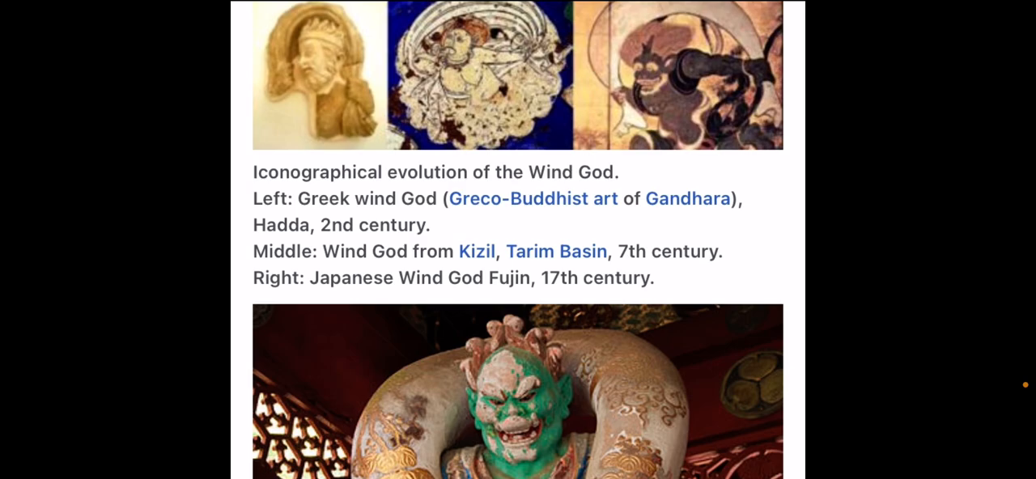
pyautogui.scroll(-3)
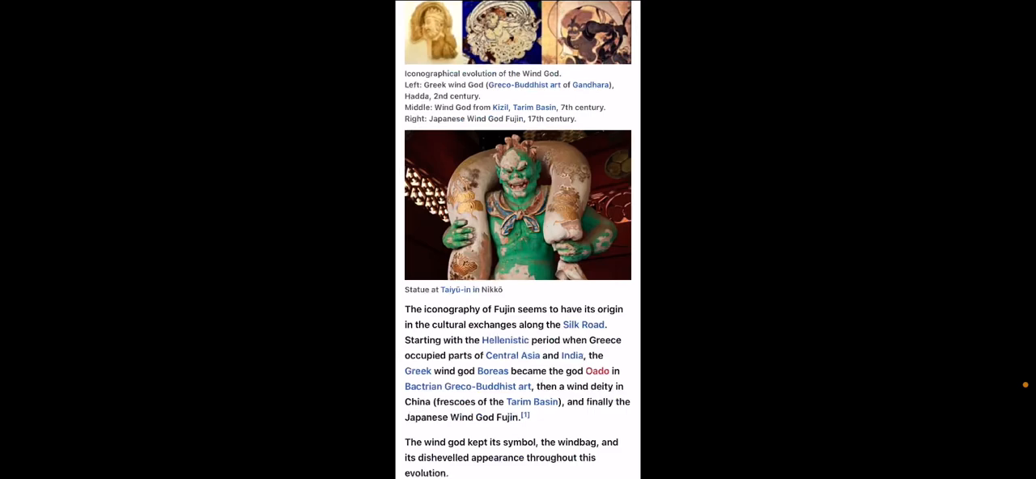
pyautogui.scroll(-3)
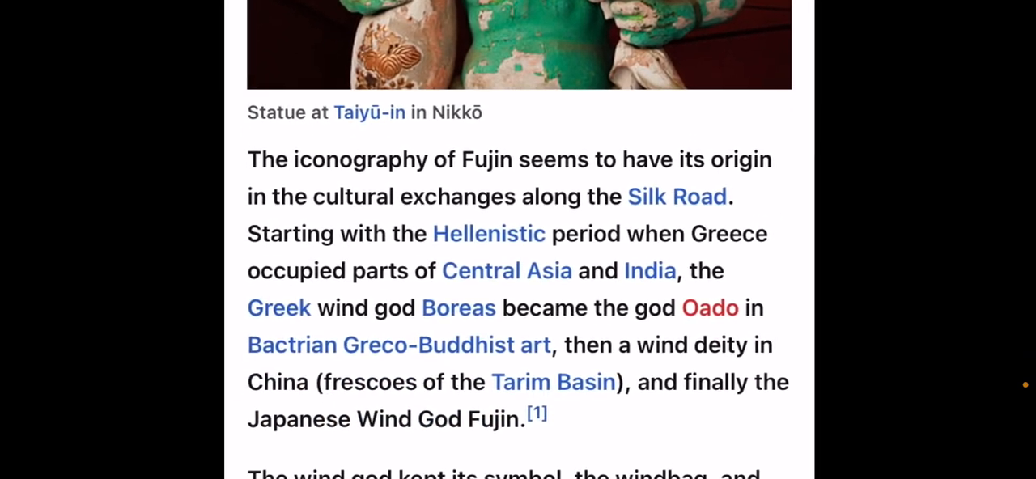
pyautogui.scroll(-3)
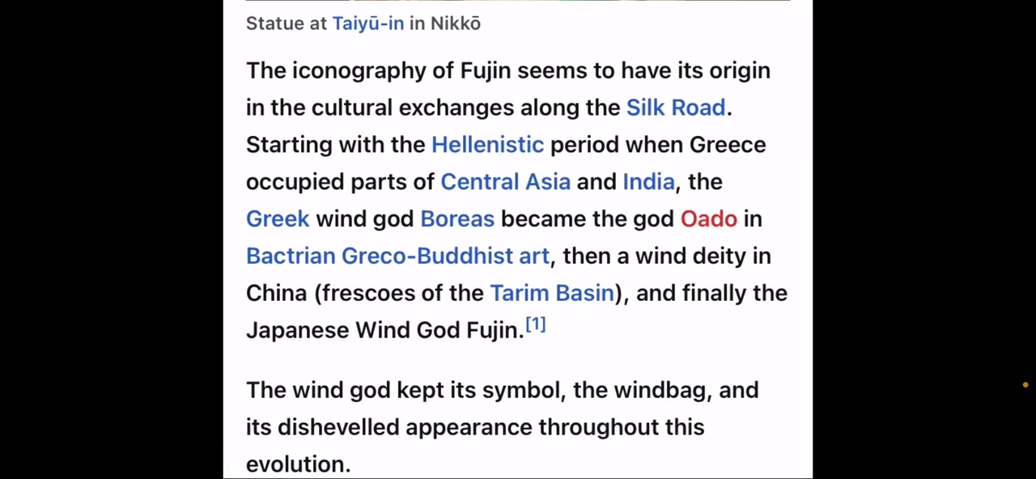